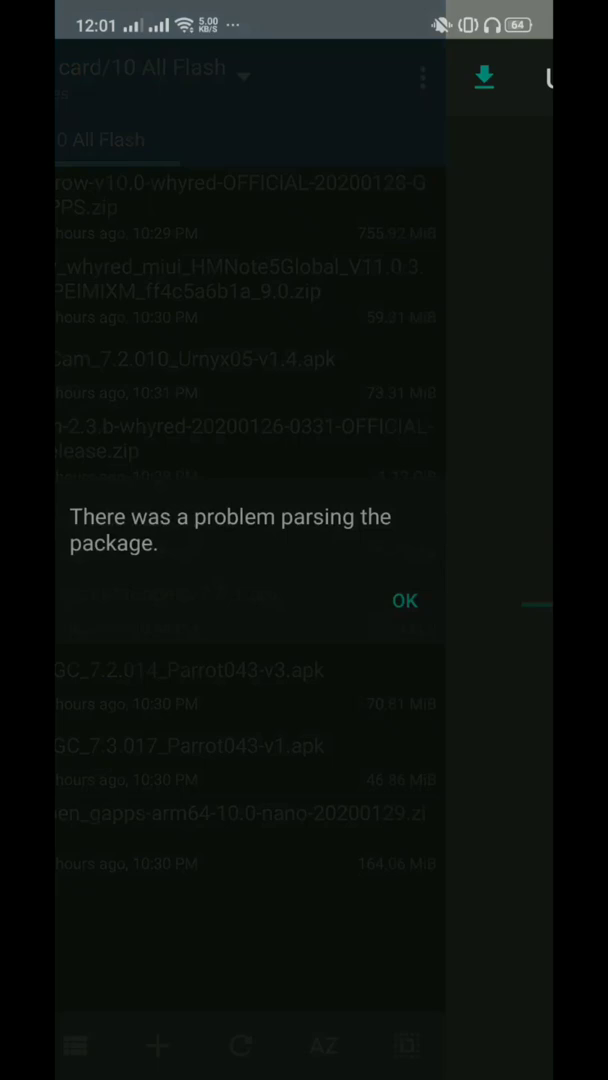
# - Dismiss the 'There was a problem parsing the package' error dialog
pyautogui.click(404, 600)
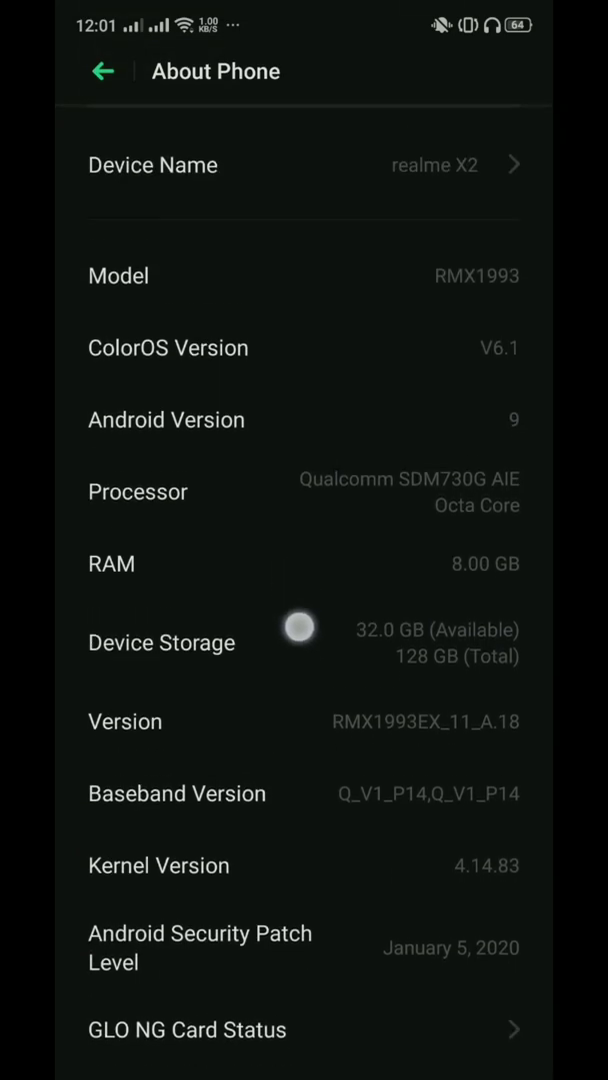
# - Install the GCam 7.3.017 Camera APK from the file manager
pyautogui.scroll(-3)
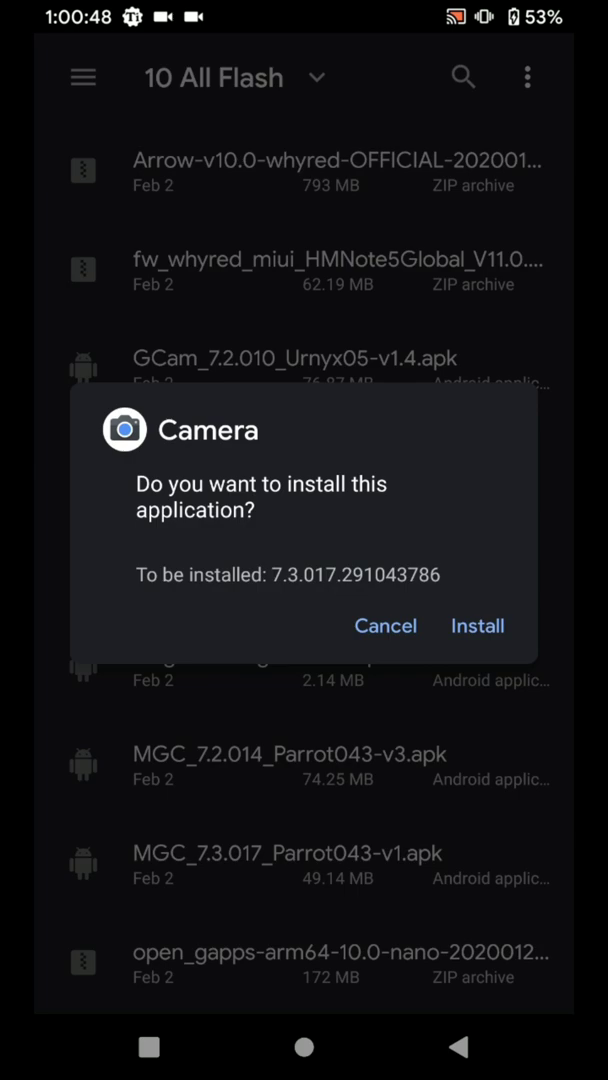
pyautogui.click(477, 625)
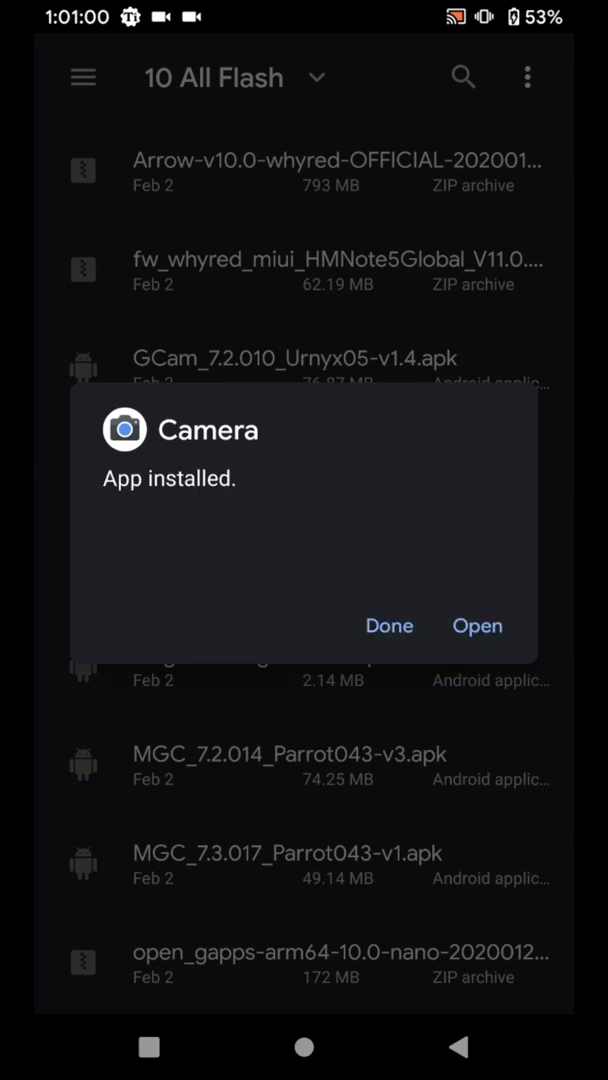
# - Launch the installed Camera app and allow camera, storage and audio permissions
pyautogui.click(477, 625)
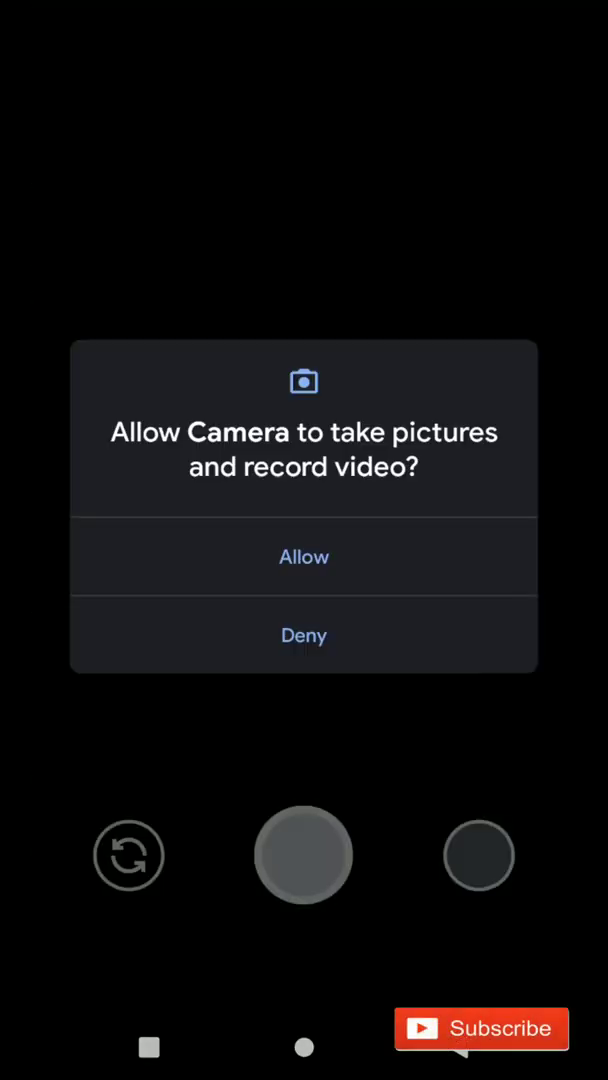
pyautogui.click(304, 557)
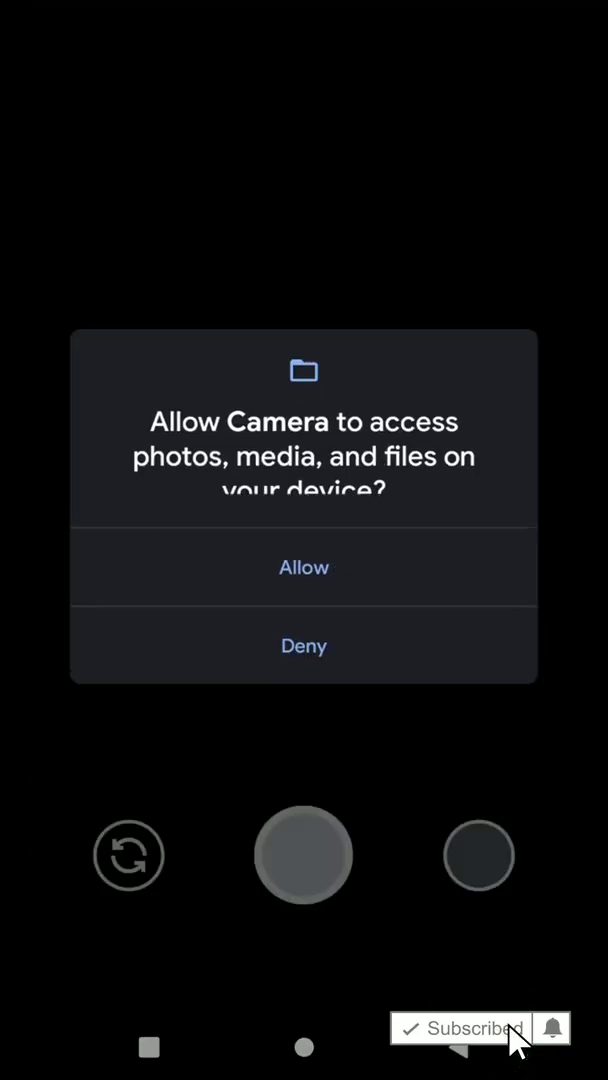
pyautogui.click(304, 567)
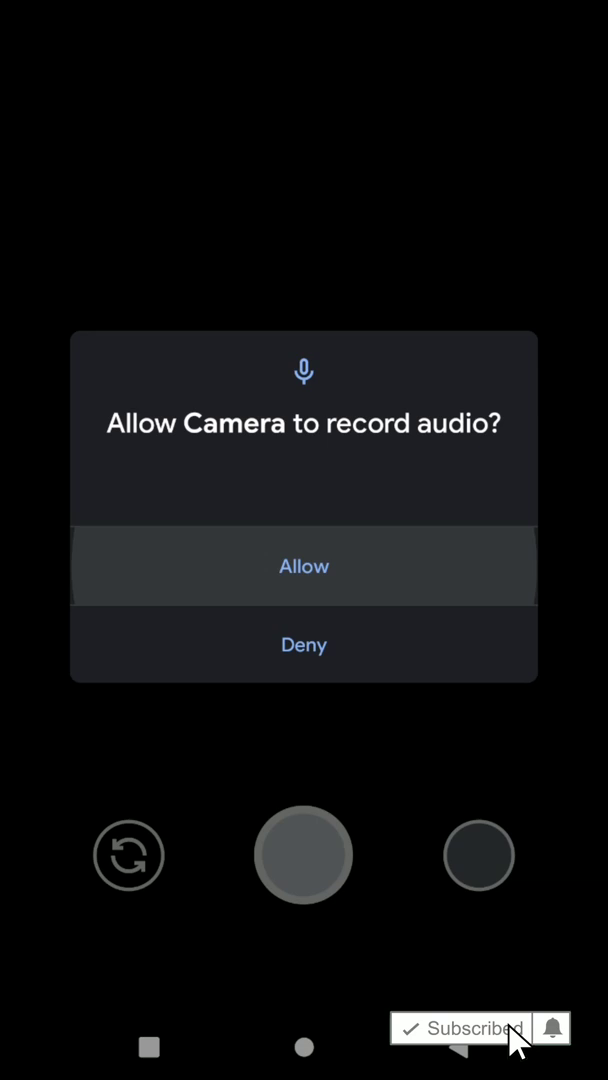
pyautogui.click(303, 565)
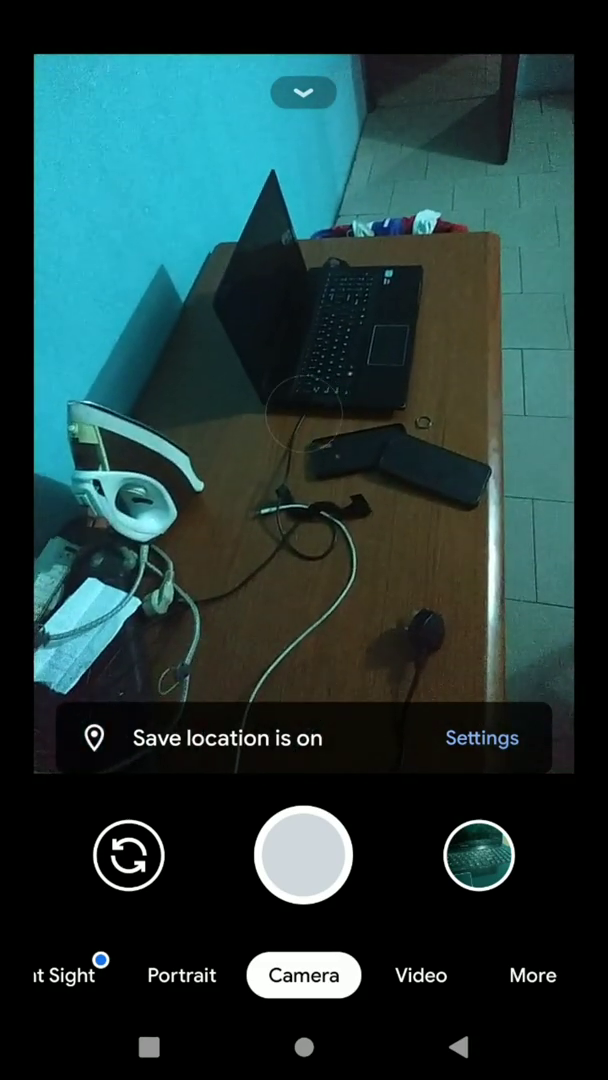
# - Tap the Google Camera preview of the desk scene in photo mode
pyautogui.click(304, 1047)
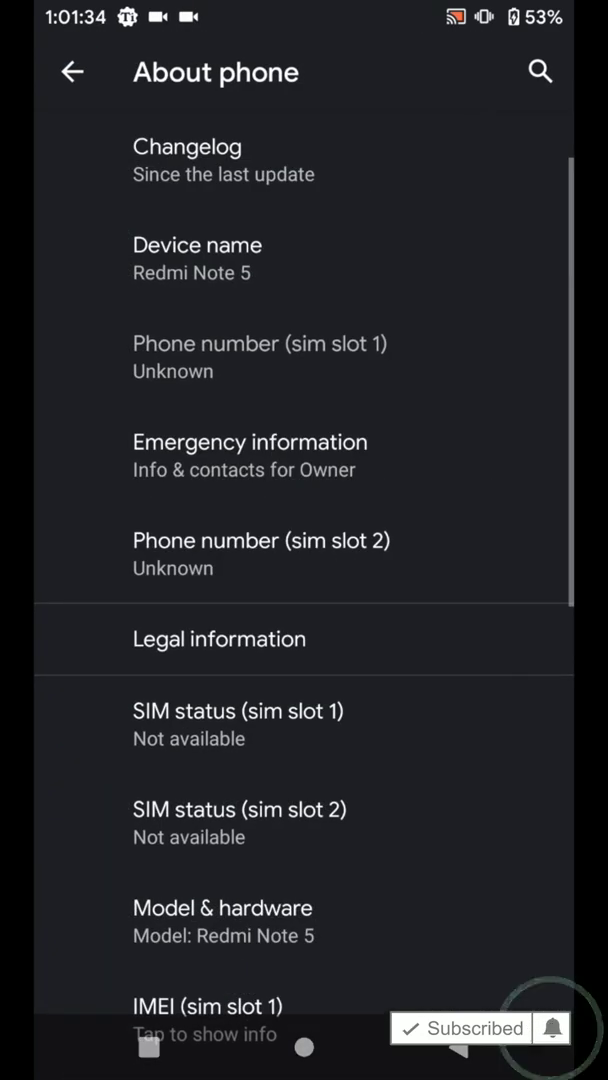
# - Show Android version details: ArrowOS 10.0, January 2020 patch, StormBreaker kernel
pyautogui.scroll(-3)
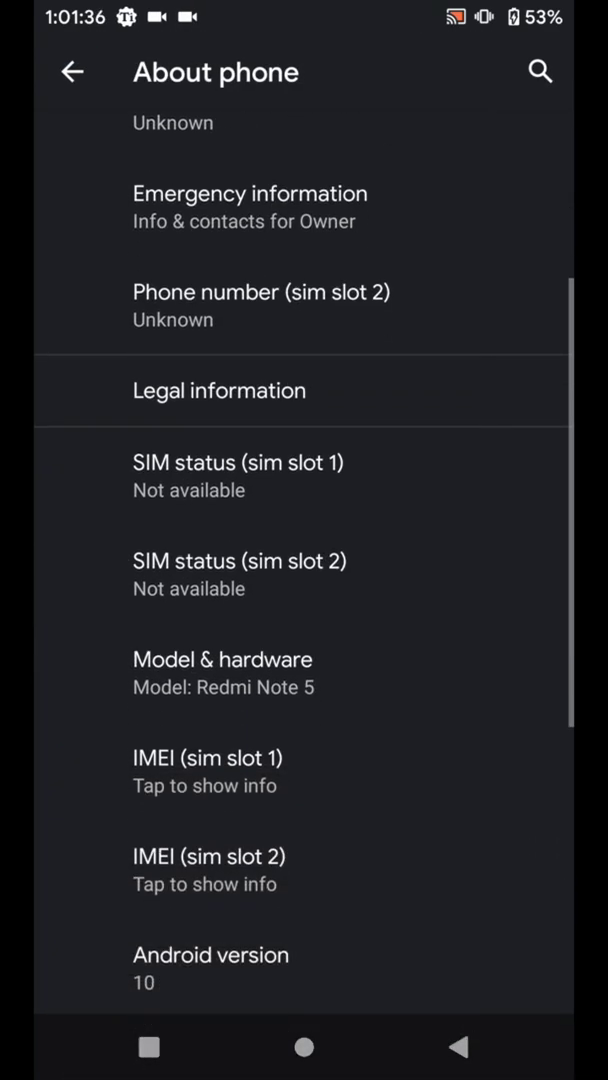
pyautogui.scroll(-3)
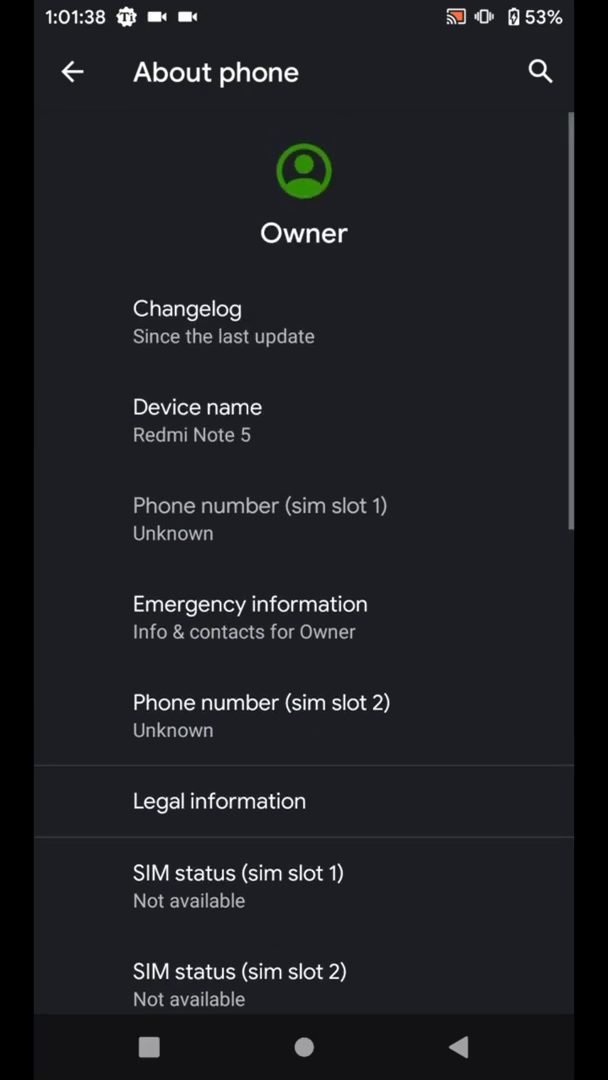
pyautogui.scroll(-3)
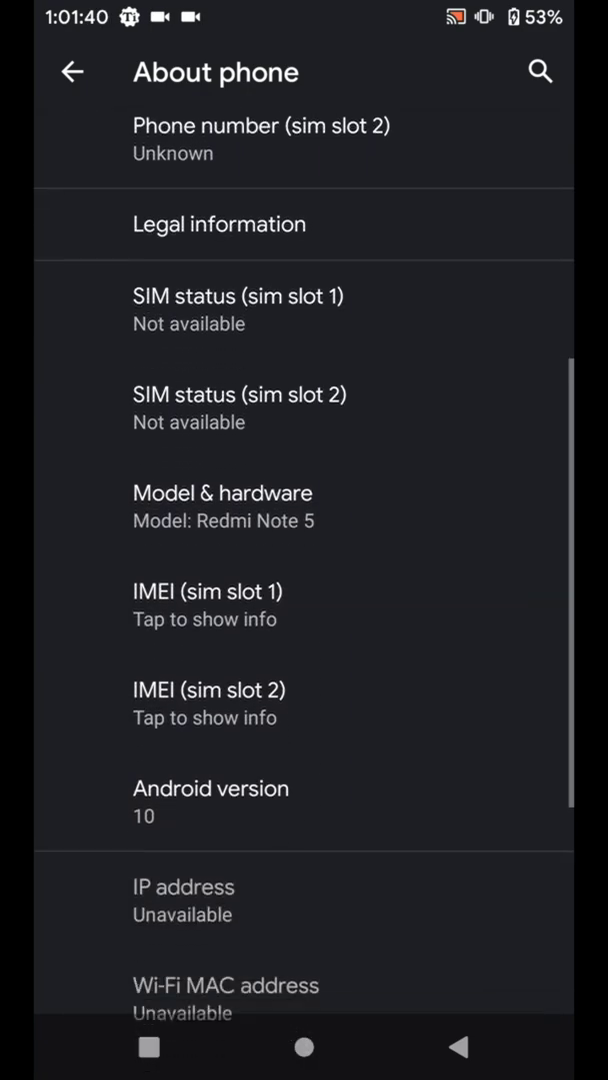
pyautogui.scroll(-3)
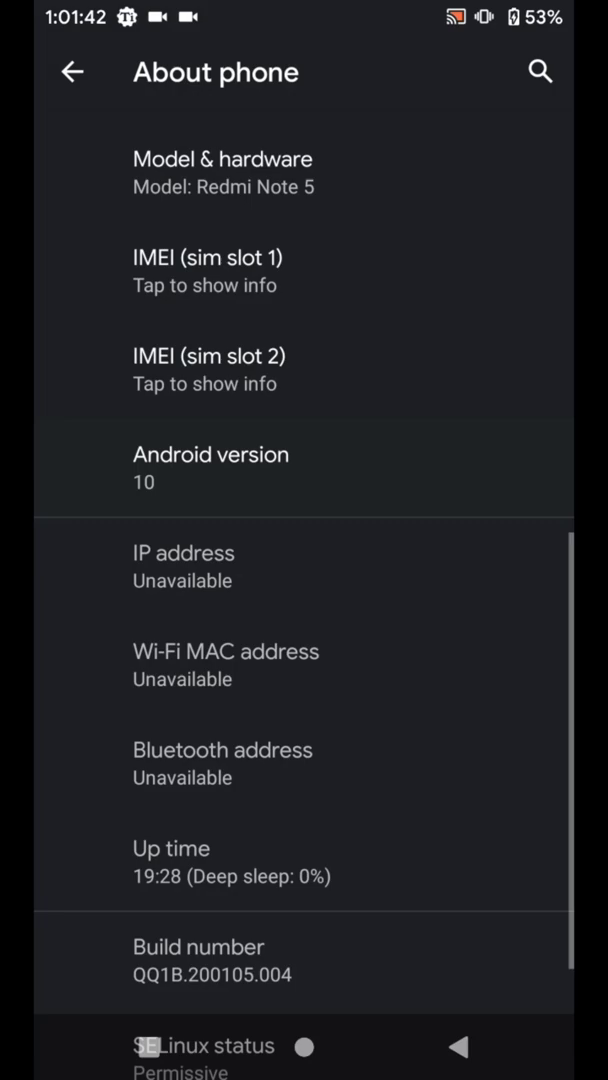
pyautogui.click(210, 466)
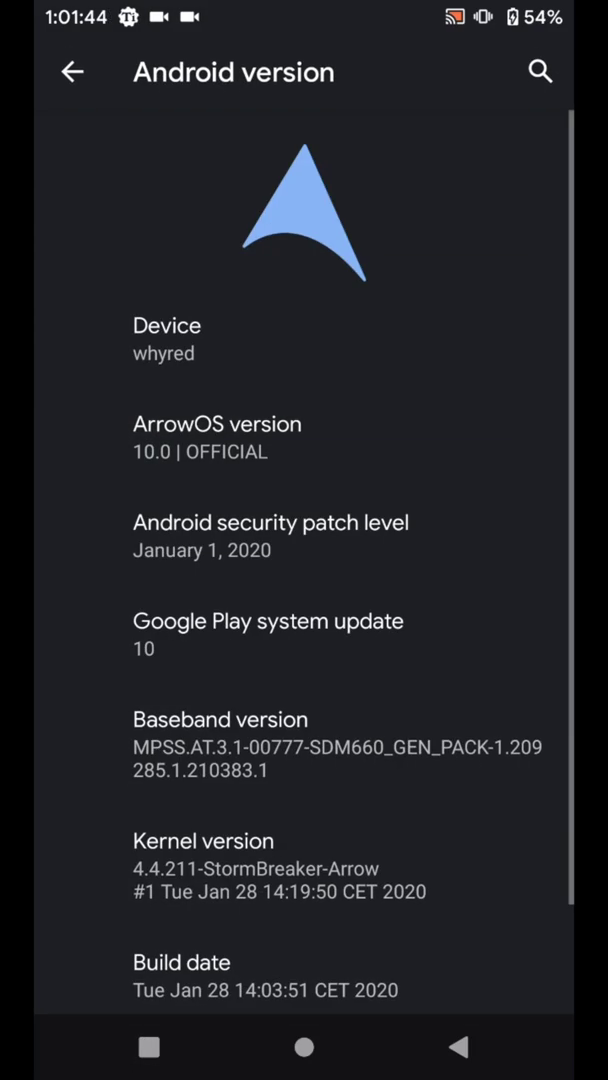
pyautogui.scroll(-3)
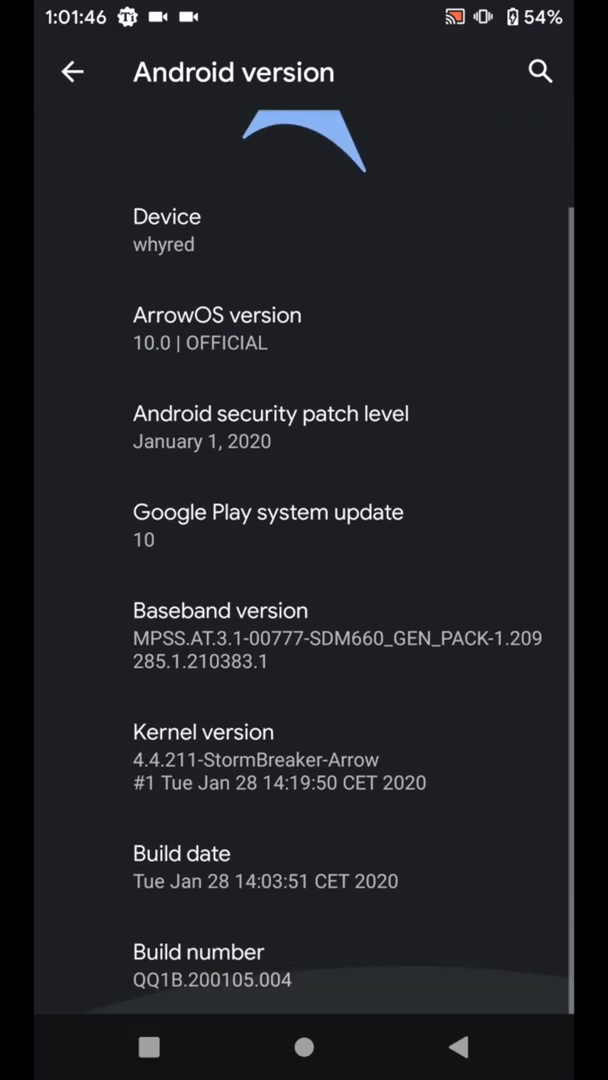